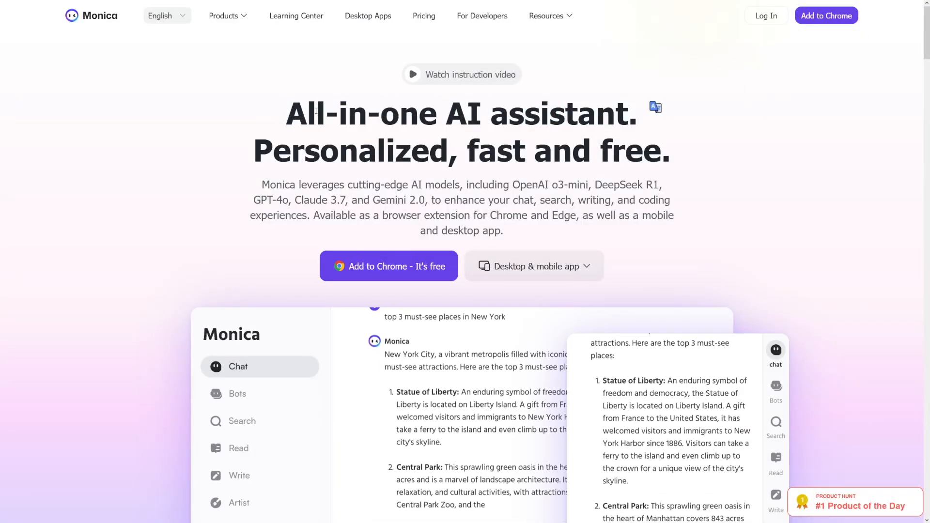
- Browse Monica's Products menu and preview the AI summary and AI writer tabs
click(224, 16)
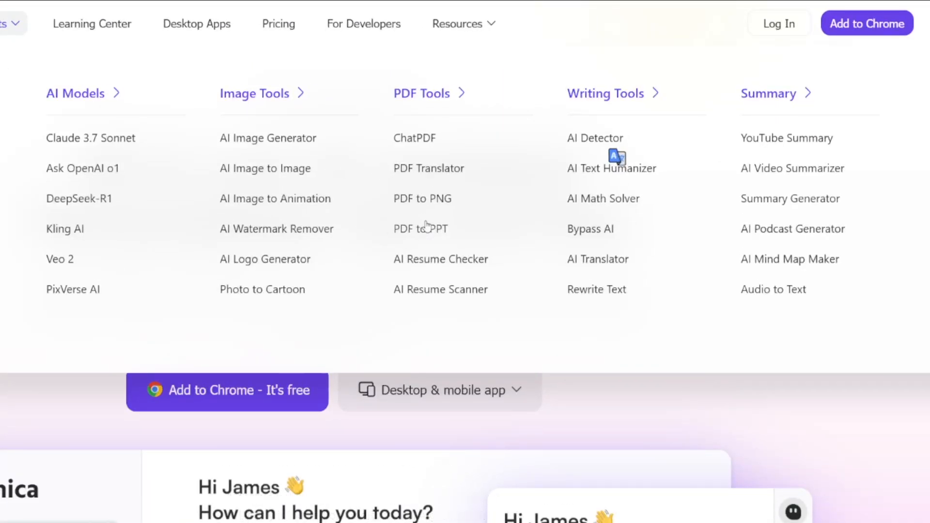
mouse_move(476, 209)
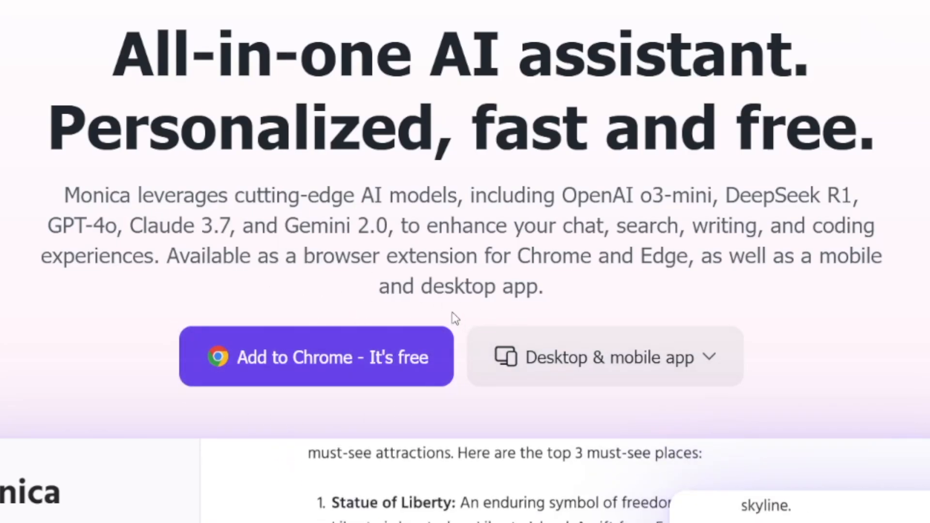
click(533, 266)
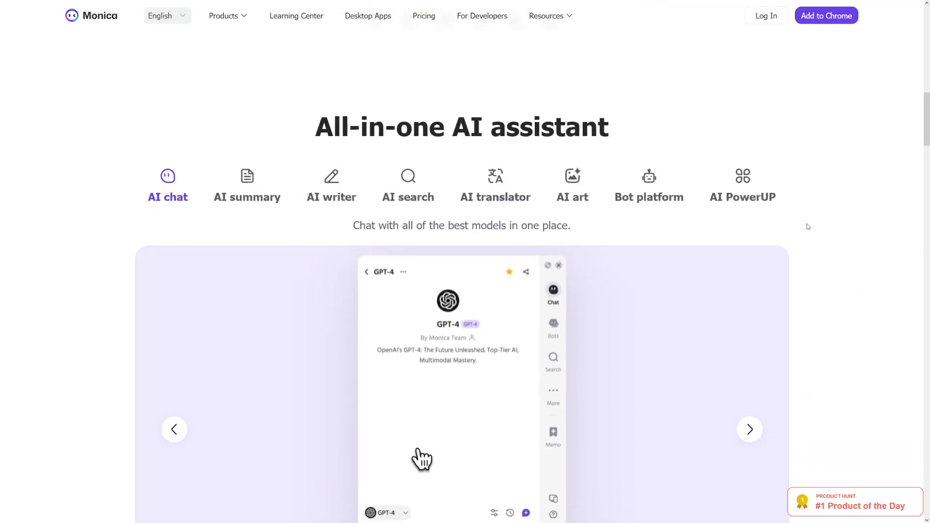
scroll(down, 3)
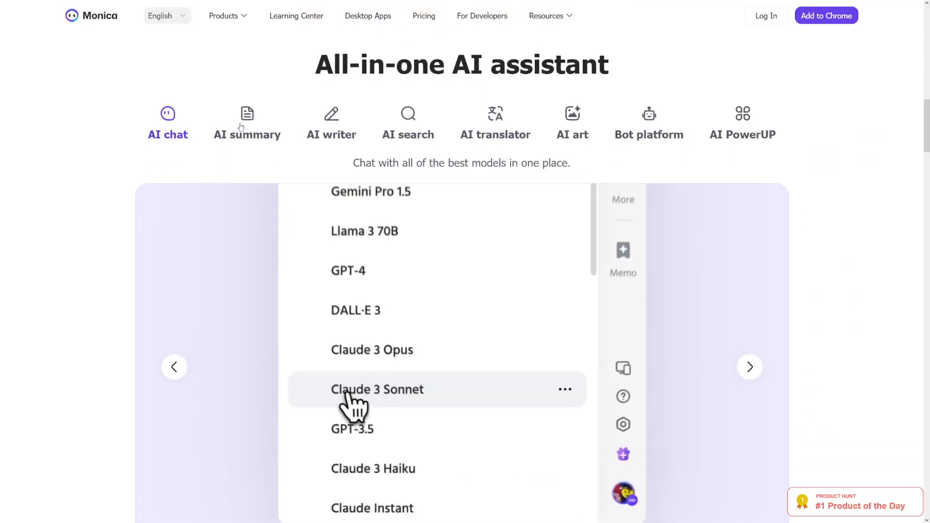
click(331, 123)
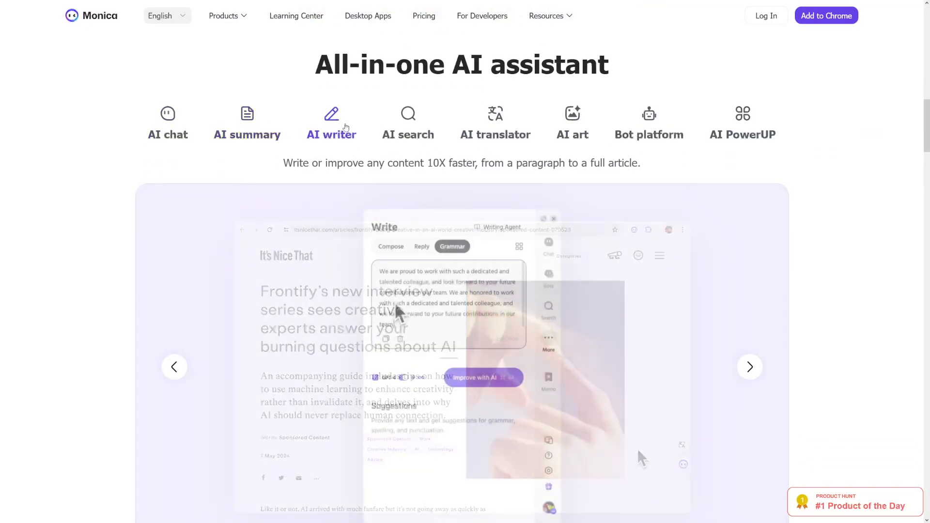
click(494, 123)
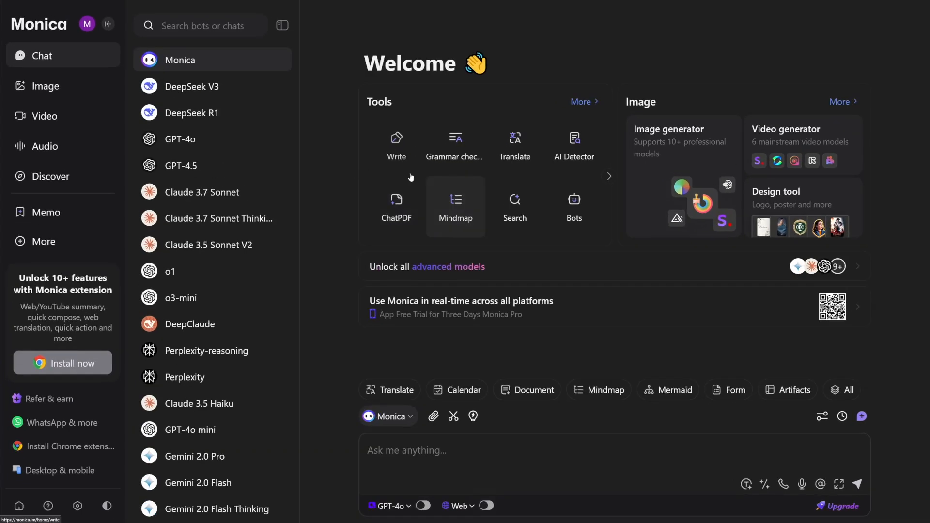
mouse_move(201, 113)
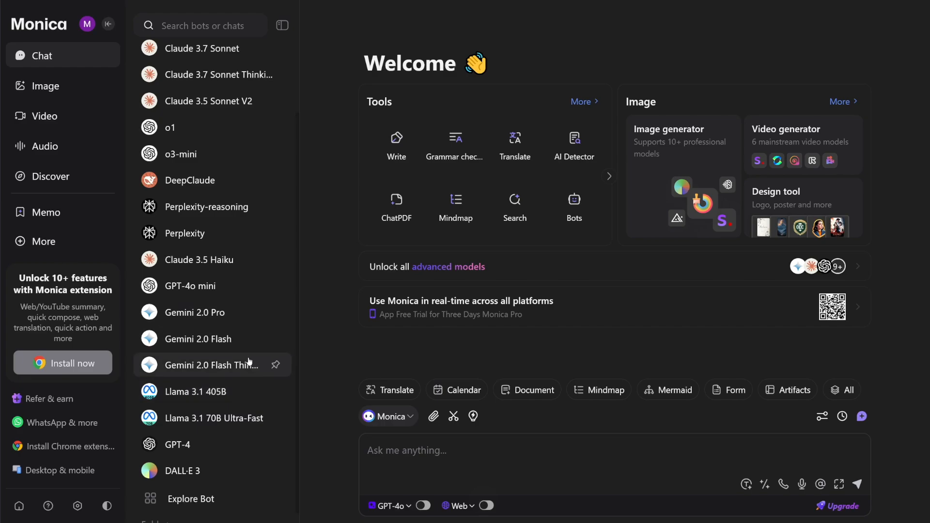
mouse_move(212, 286)
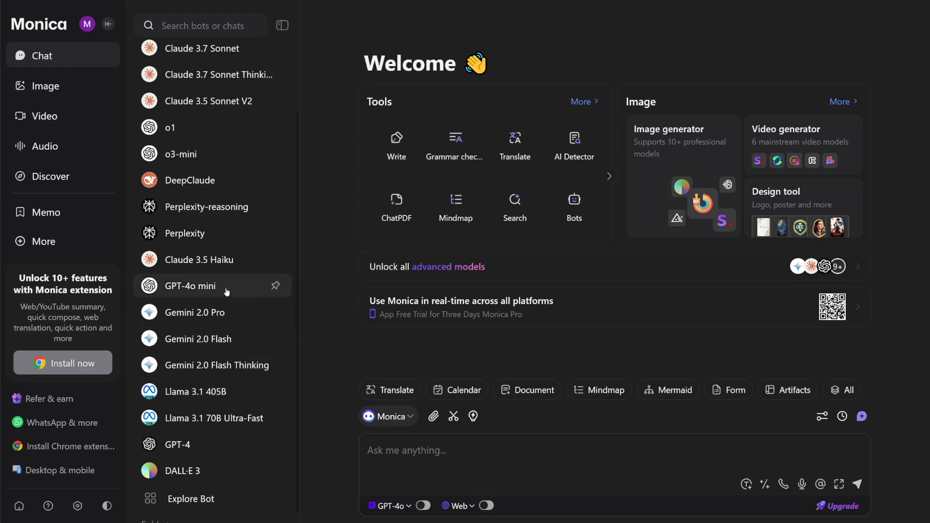
mouse_move(205, 312)
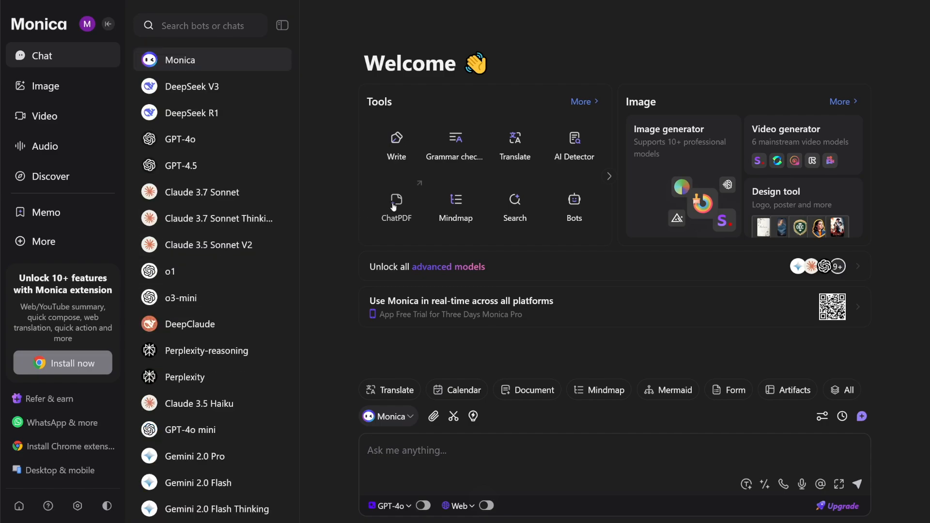
mouse_move(181, 165)
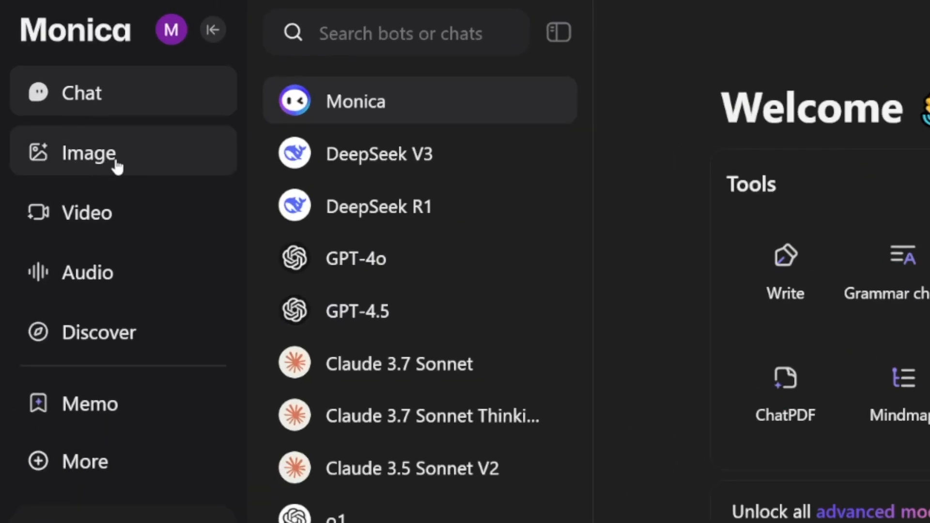
- Go to Image tools, dismiss the advanced models popup, and open Video generation
click(88, 152)
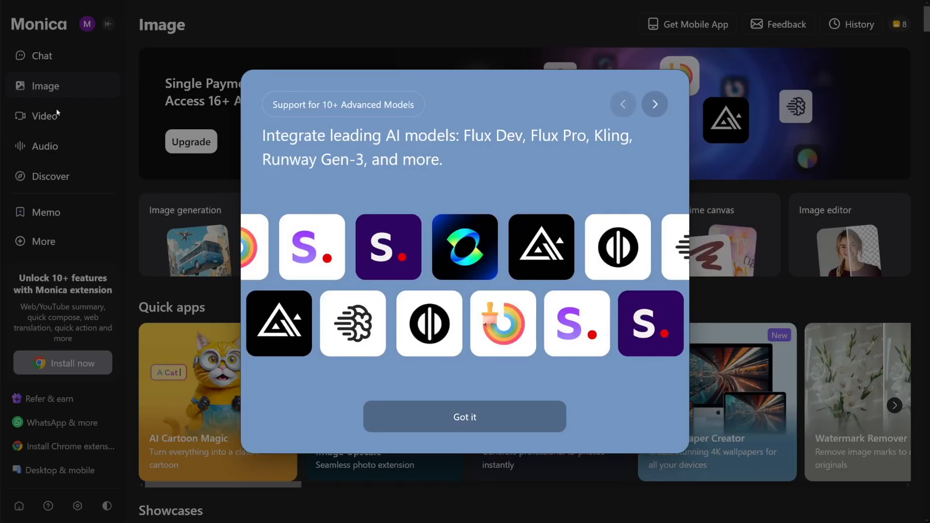
click(465, 417)
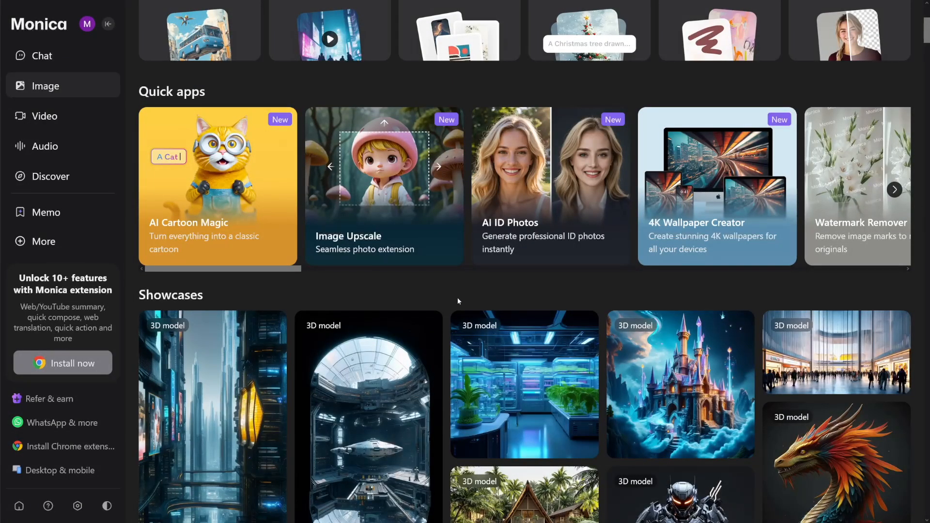
mouse_move(446, 287)
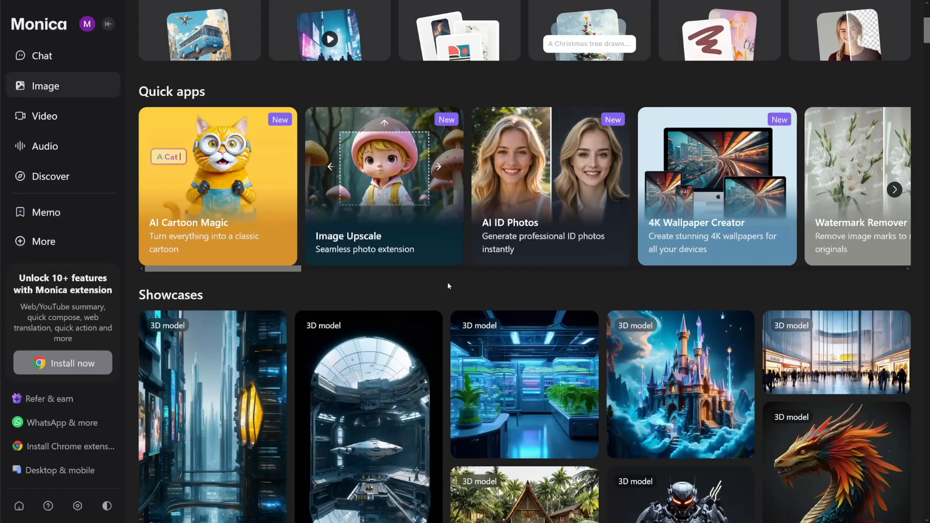
scroll(down, 3)
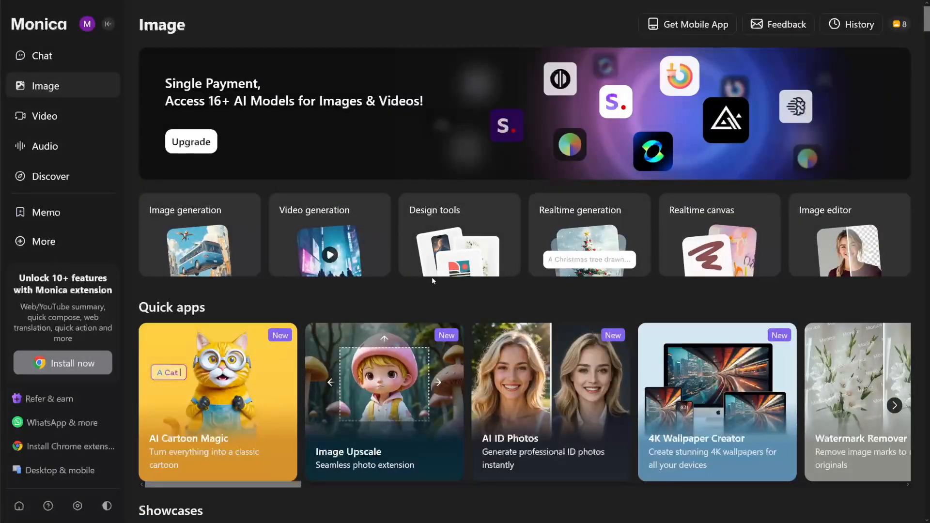
mouse_move(325, 285)
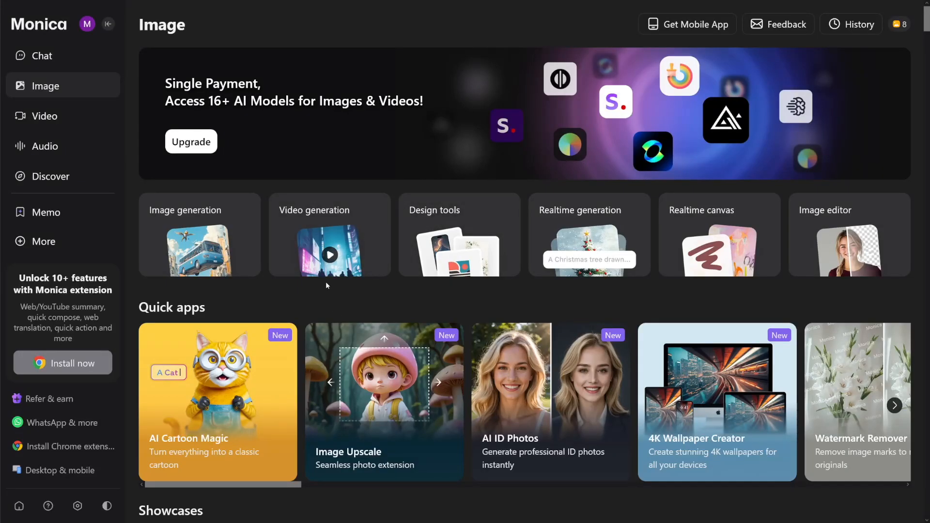
click(45, 116)
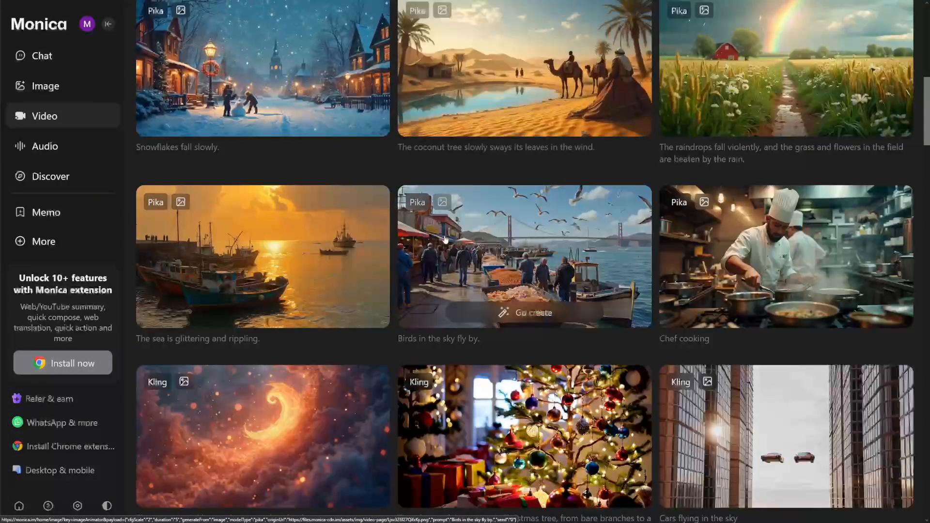
- Reuse the 'Birds in the sky fly by.' harbour showcase for a Pika video
click(523, 313)
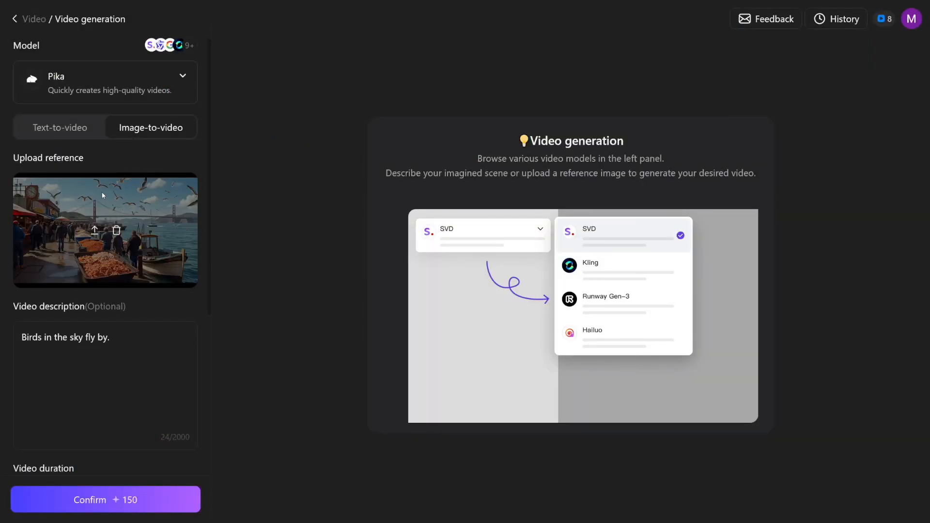
mouse_move(138, 172)
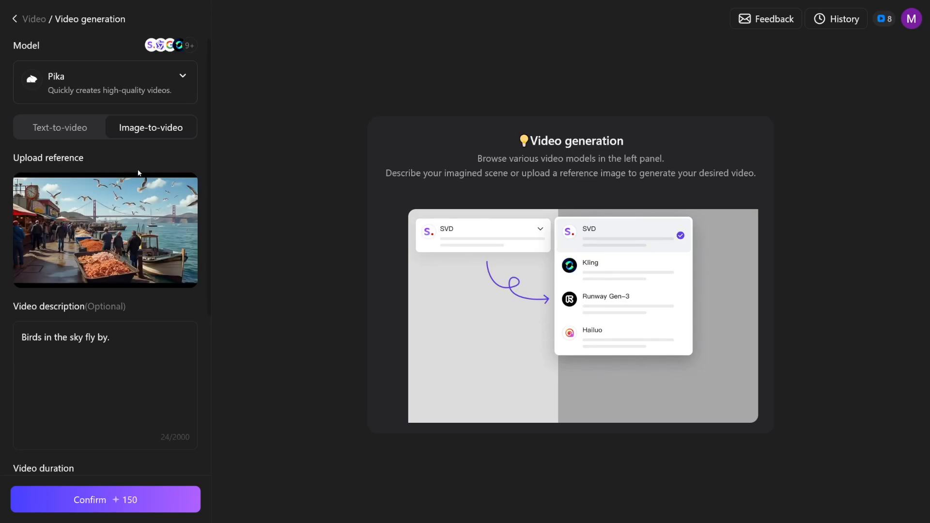
mouse_move(105, 252)
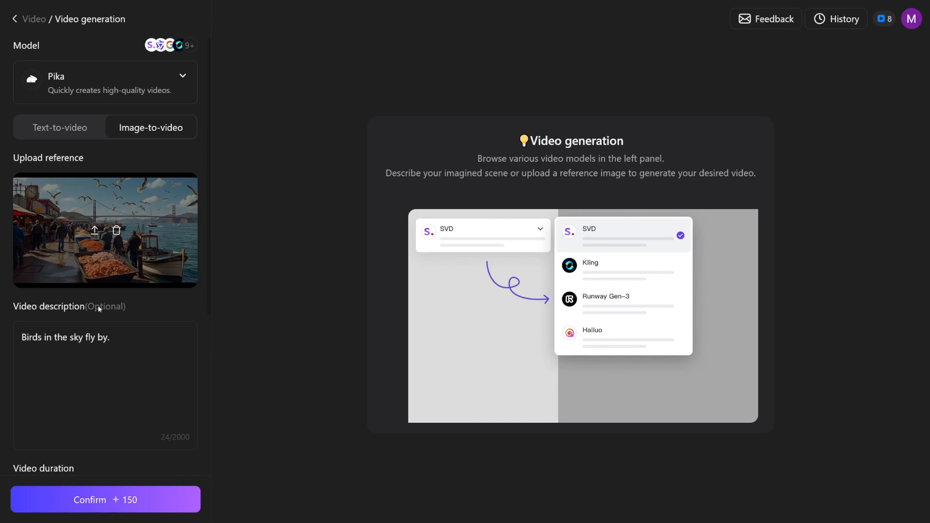
triple_click(65, 338)
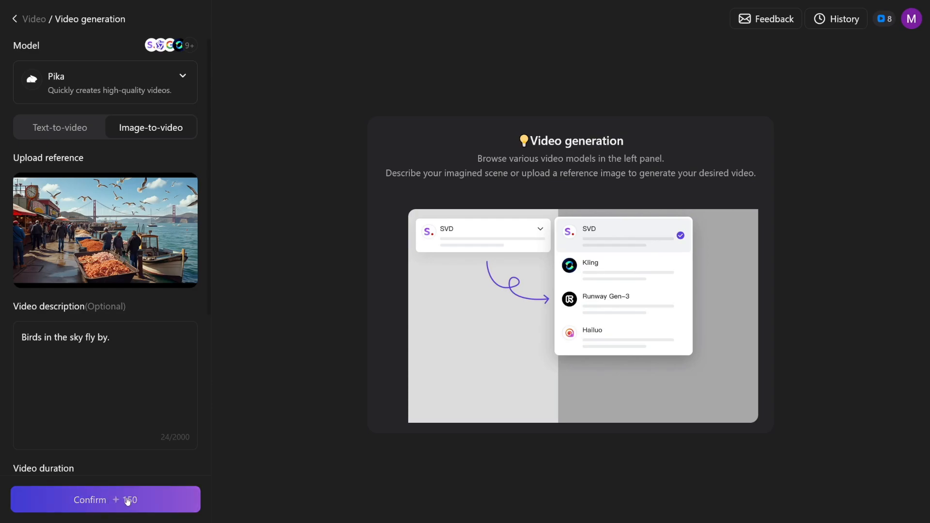
mouse_move(267, 226)
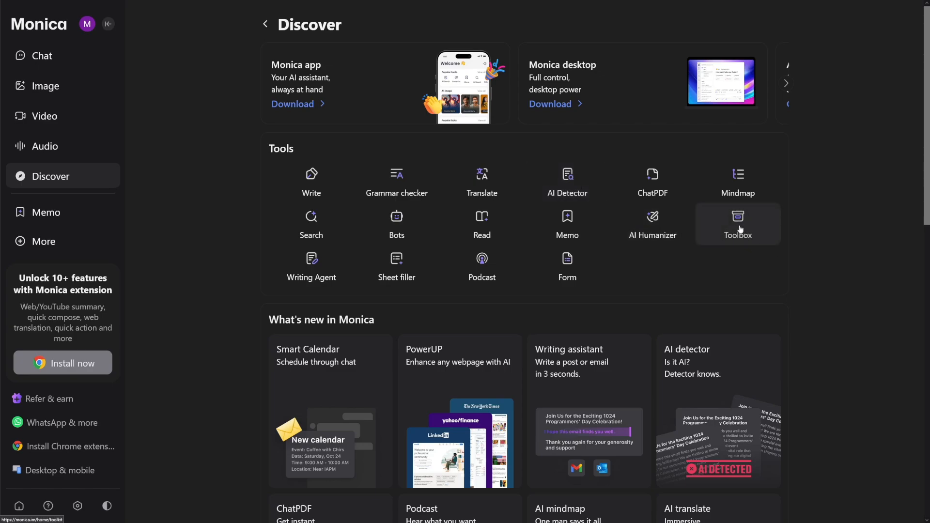
- Open Toolbox from Discover to show the Toolkit's PDF tools
click(738, 224)
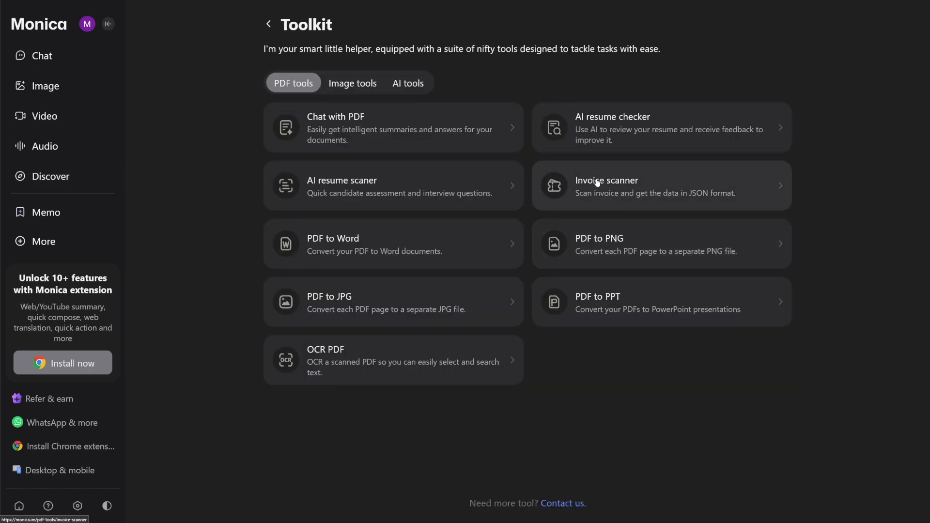
mouse_move(555, 280)
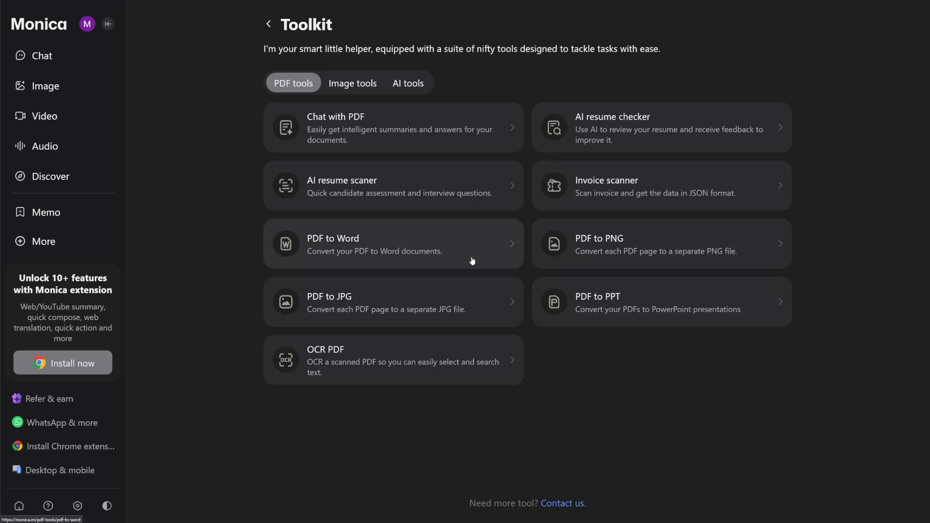
mouse_move(617, 249)
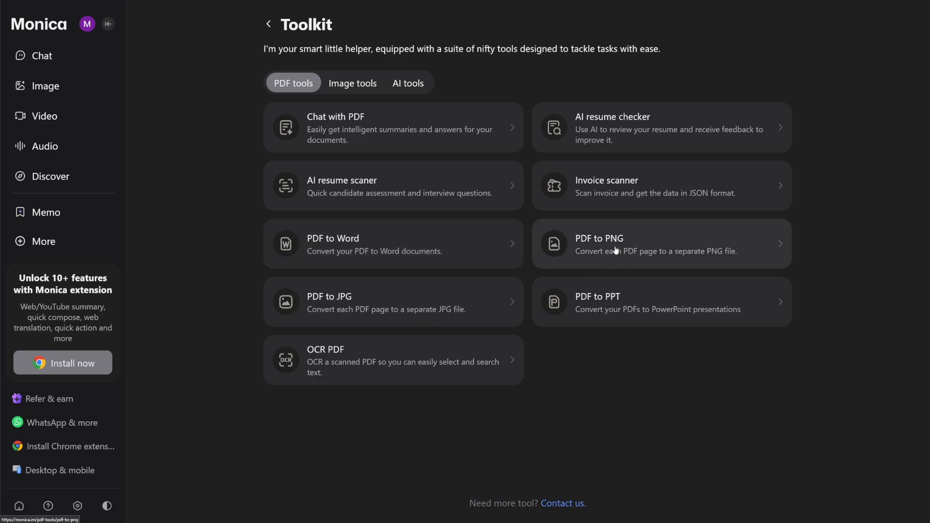
mouse_move(679, 303)
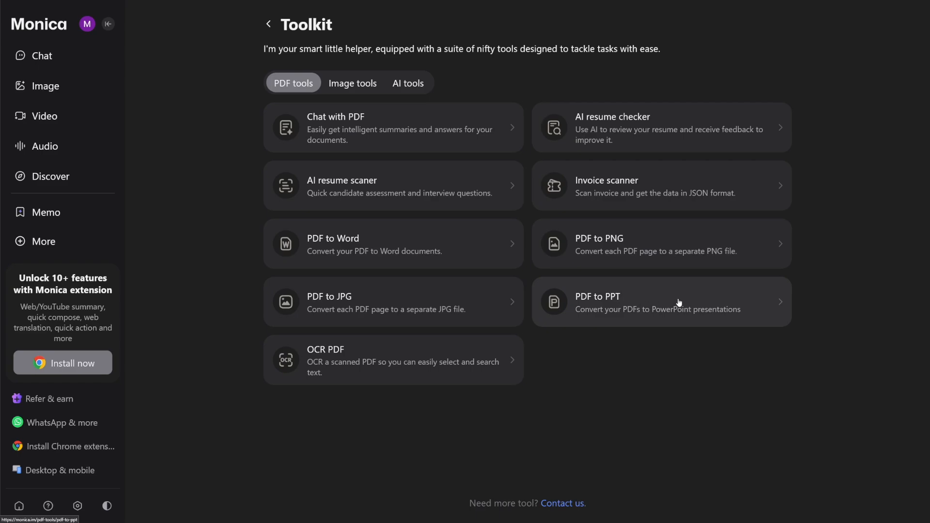
mouse_move(597, 314)
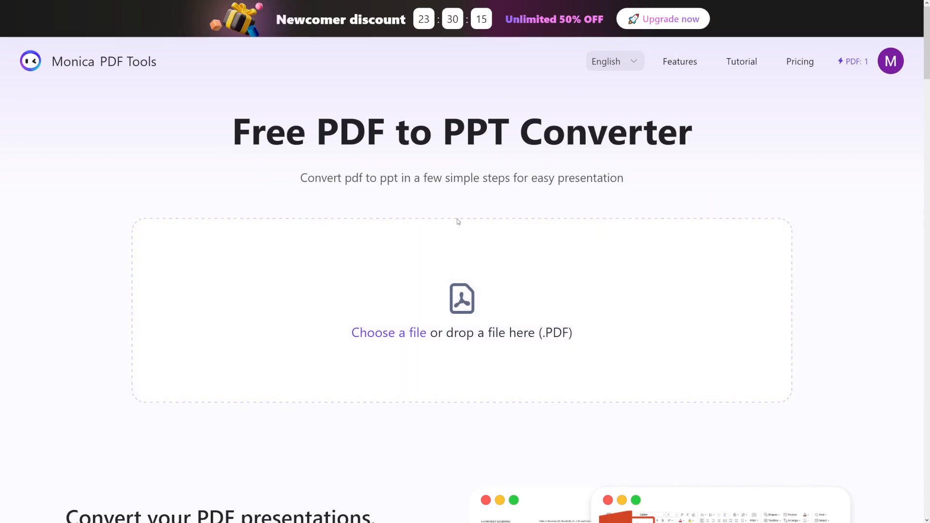
mouse_move(581, 190)
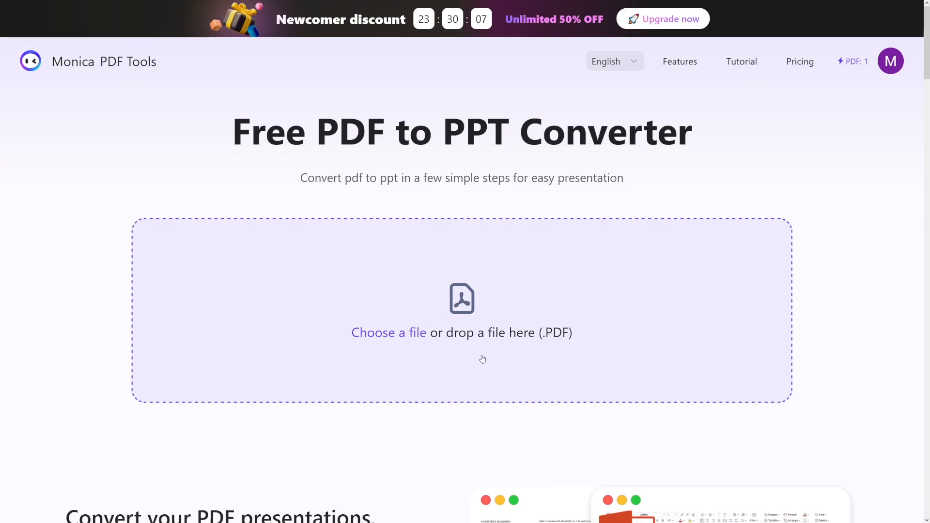
mouse_move(579, 332)
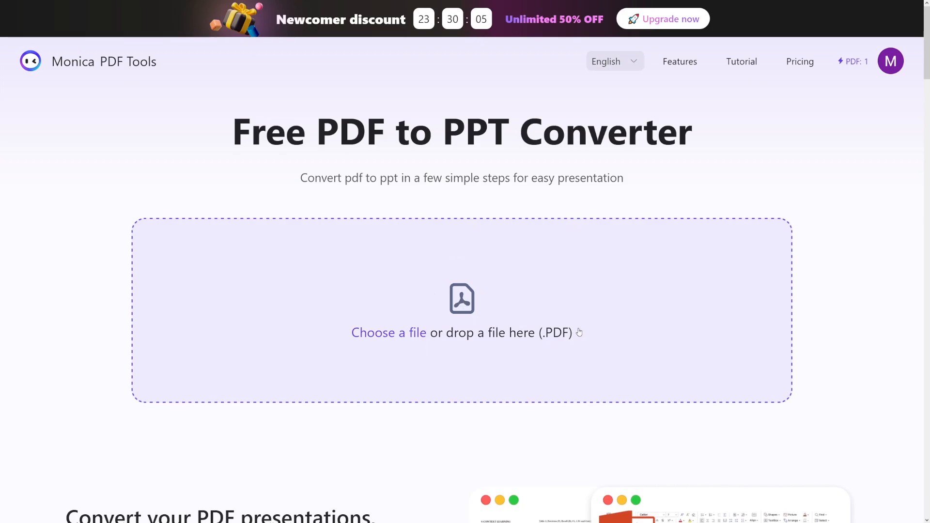
- Upload the Success With Shopify PDF to the PDF to PPT converter
click(389, 332)
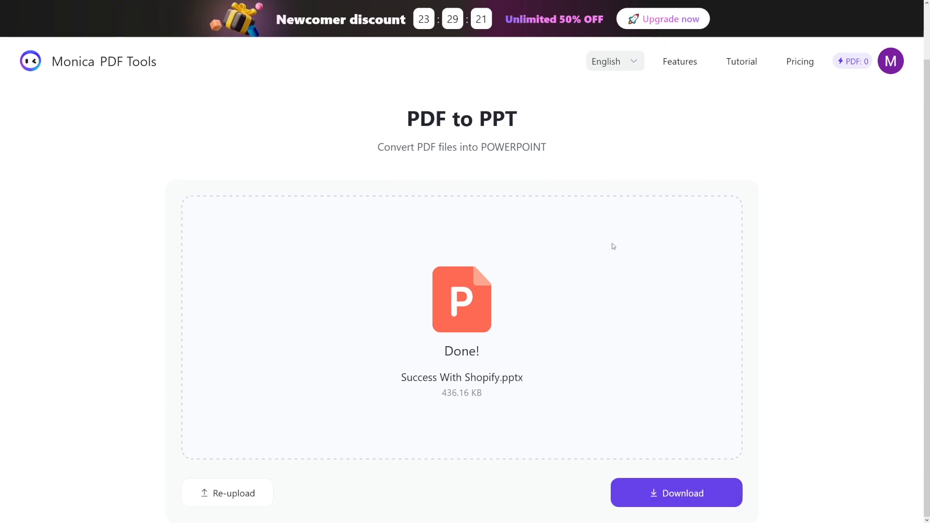
- Open Success With Shopify.pptx in PowerPoint to view its slides
click(676, 493)
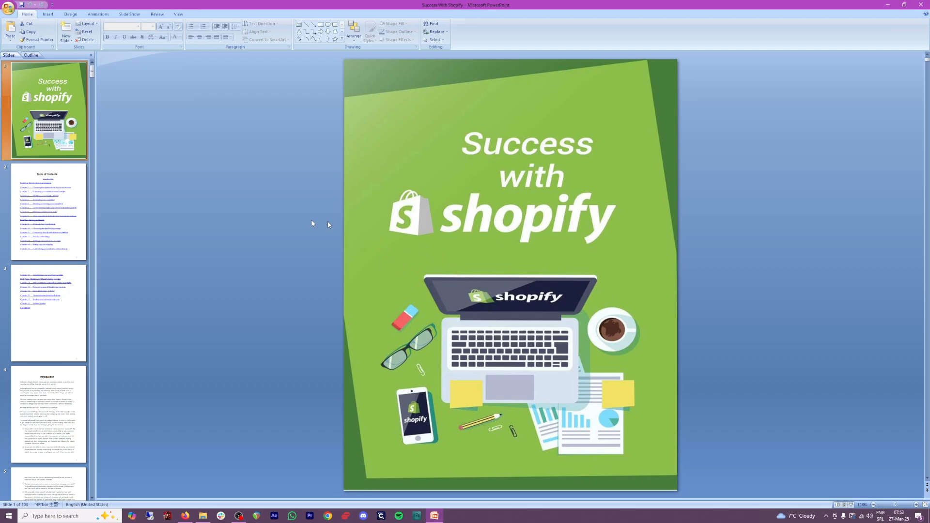
mouse_move(367, 243)
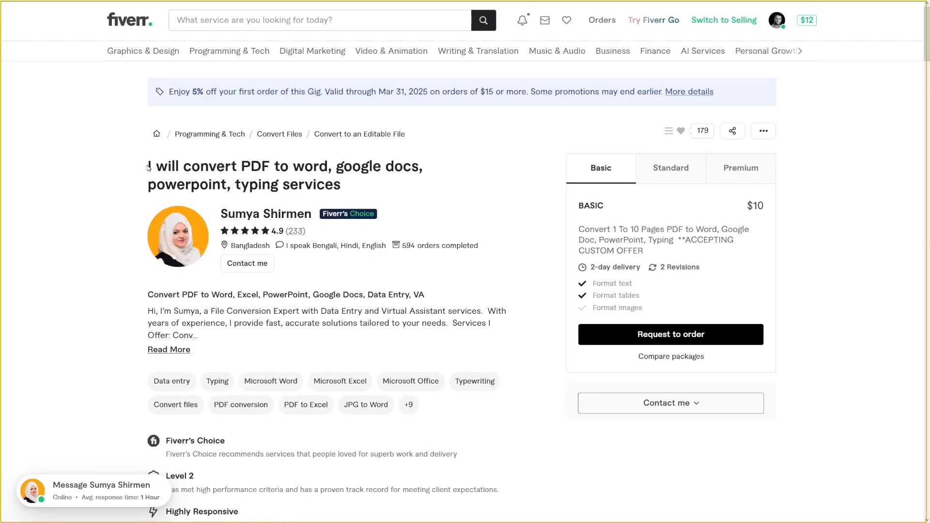
- Highlight the title of the $10 PDF to Word, Google Docs and PowerPoint gig
drag(149, 166, 320, 166)
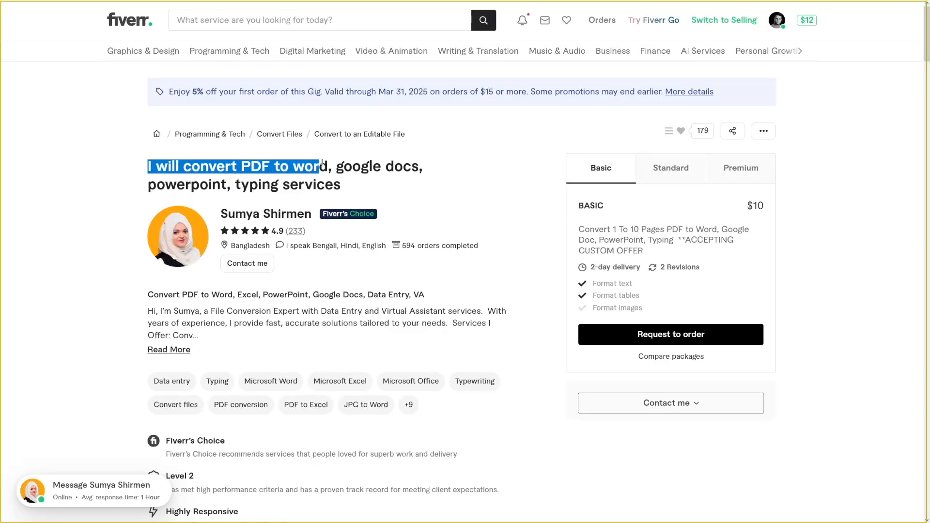
drag(310, 166, 317, 185)
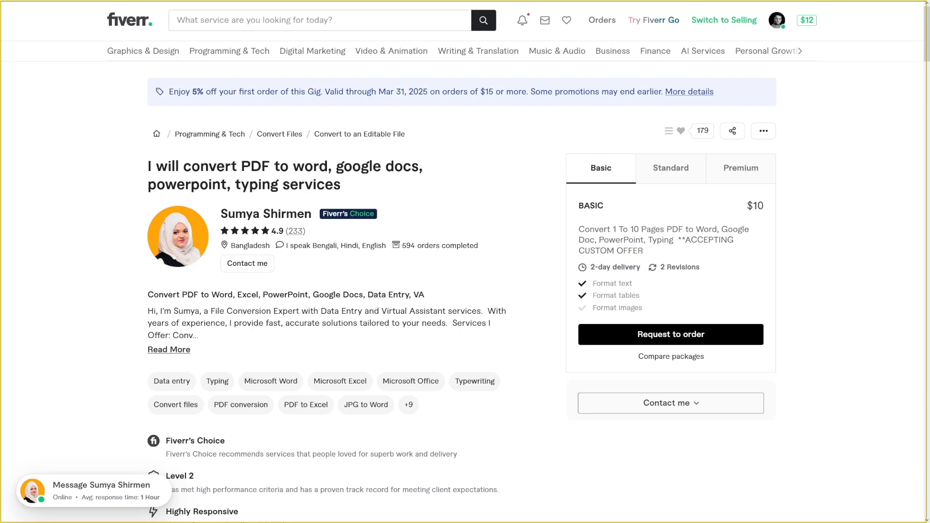
mouse_move(546, 196)
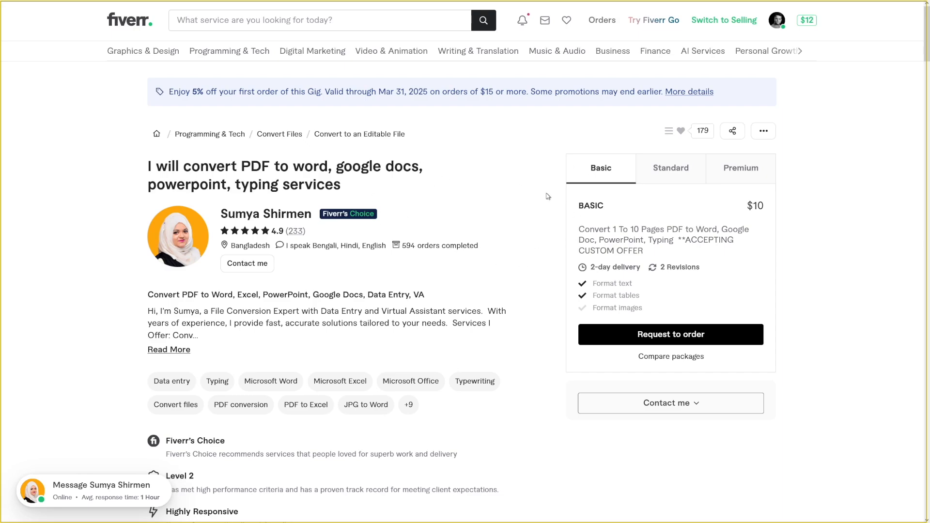
mouse_move(481, 210)
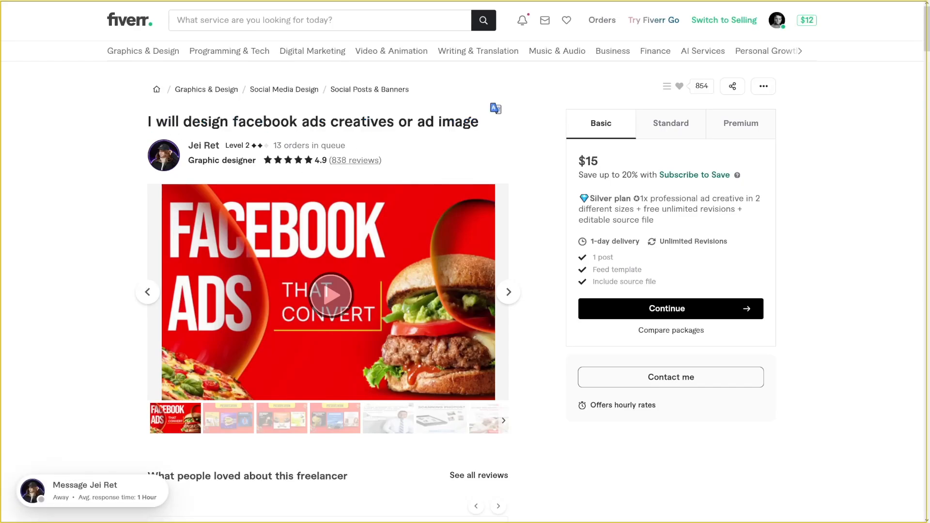
mouse_move(449, 189)
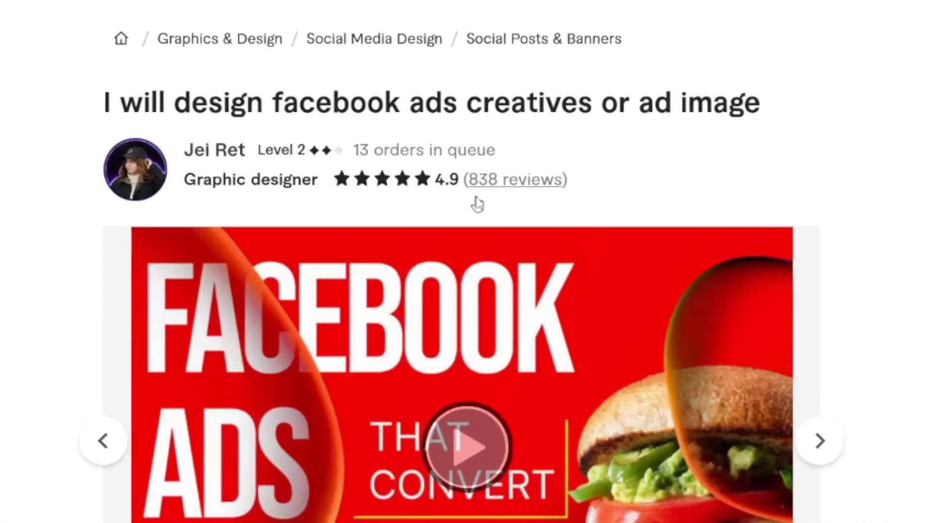
mouse_move(492, 199)
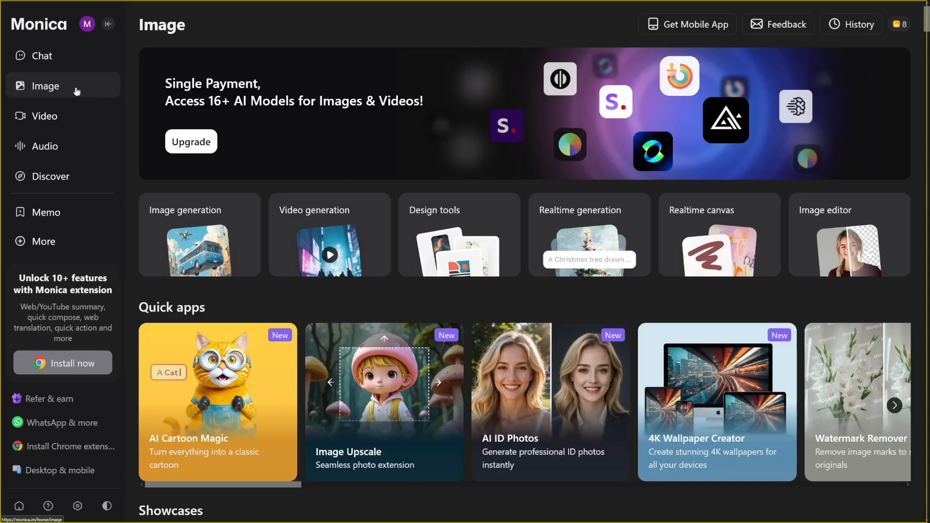
mouse_move(56, 88)
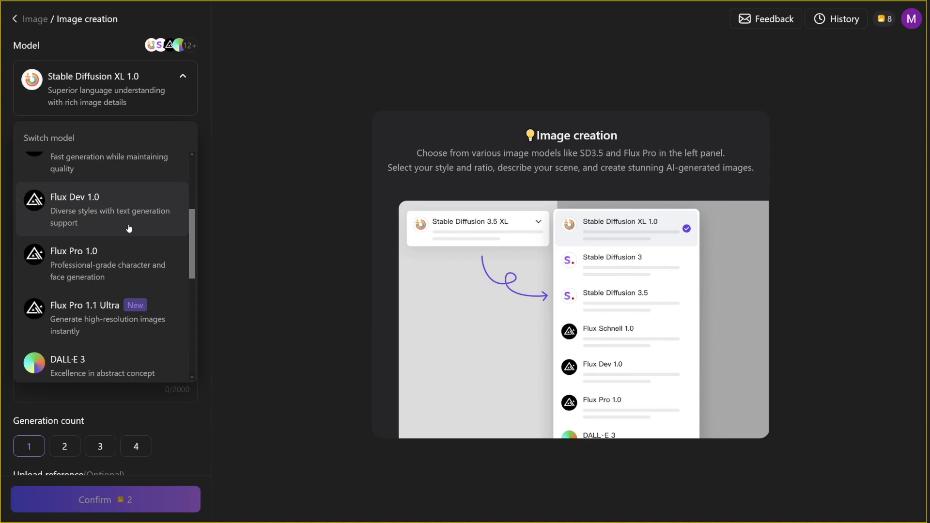
- Scroll the model list and select Ideogram V2 as the image model
scroll(down, 3)
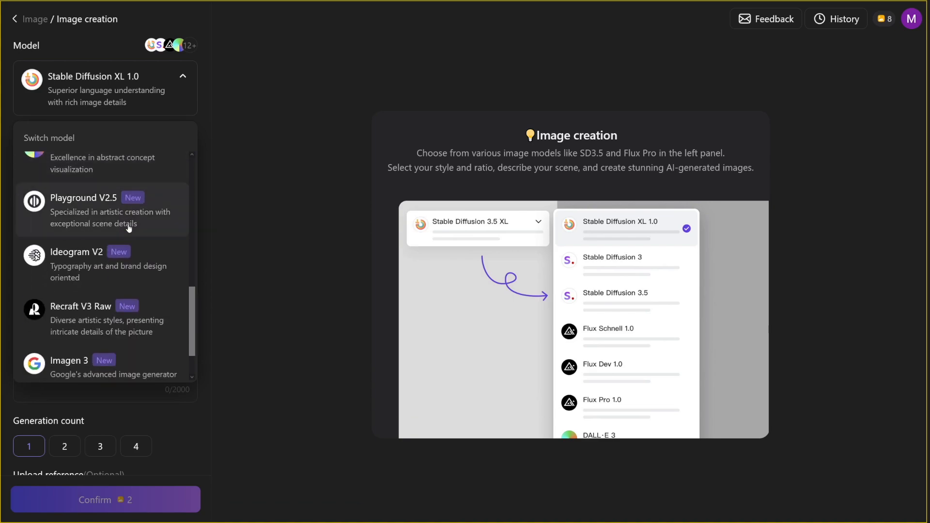
scroll(down, 3)
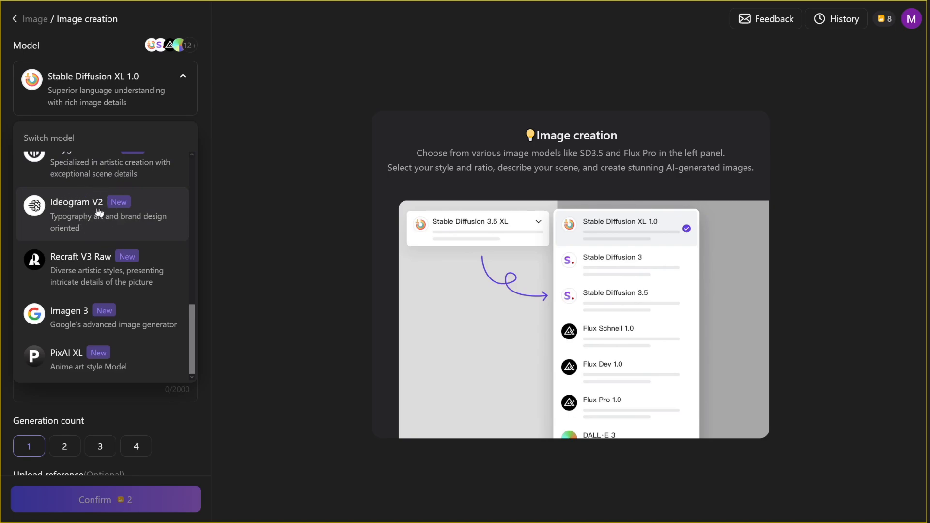
mouse_move(95, 221)
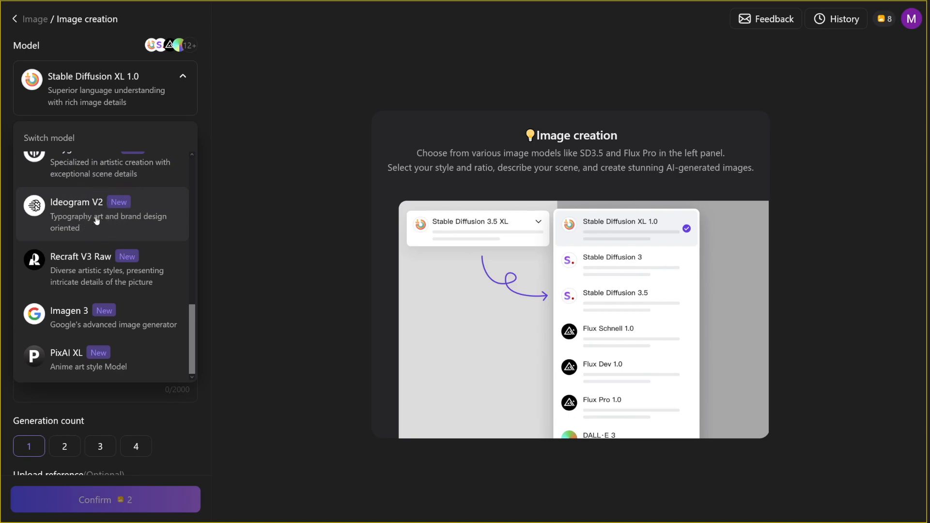
click(95, 213)
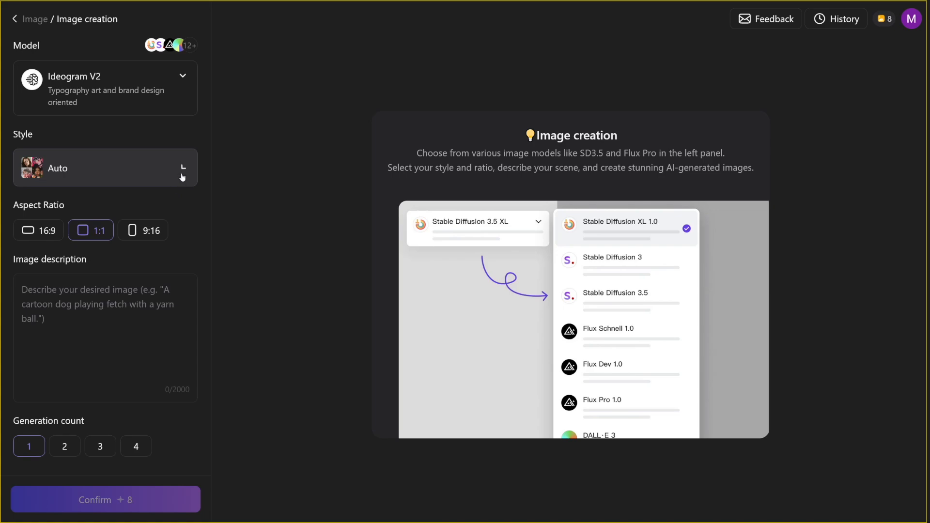
- Choose 3D Model style, 9:16 ratio, and describe 'a bottle flying over the city'
click(106, 168)
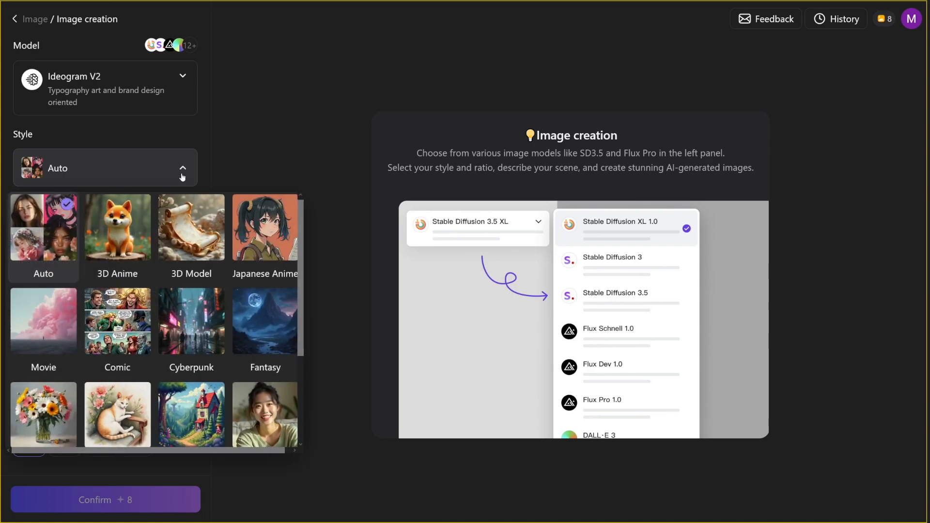
click(191, 227)
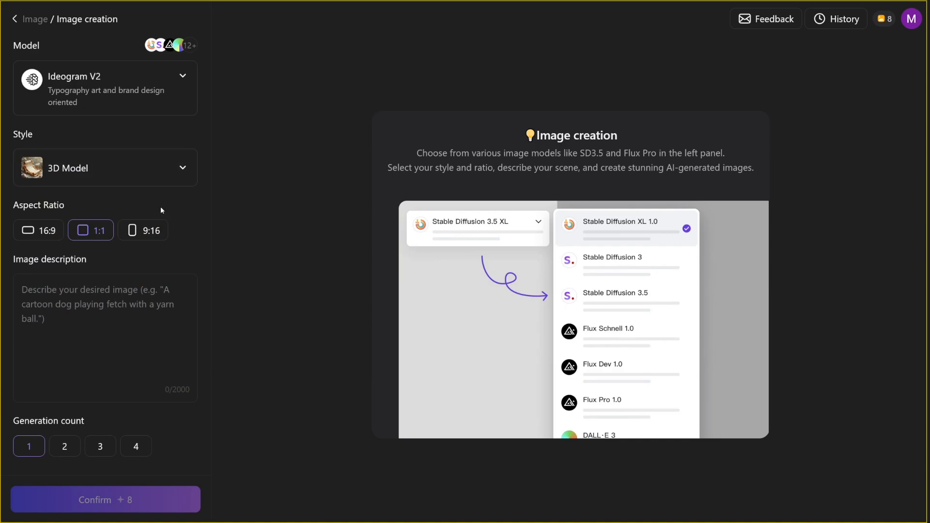
click(143, 230)
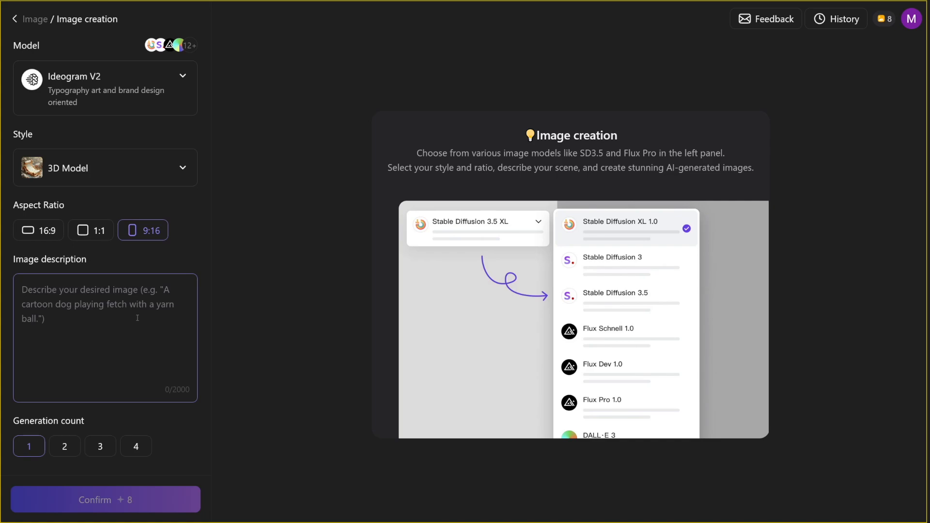
text(a bottle flying over the city)
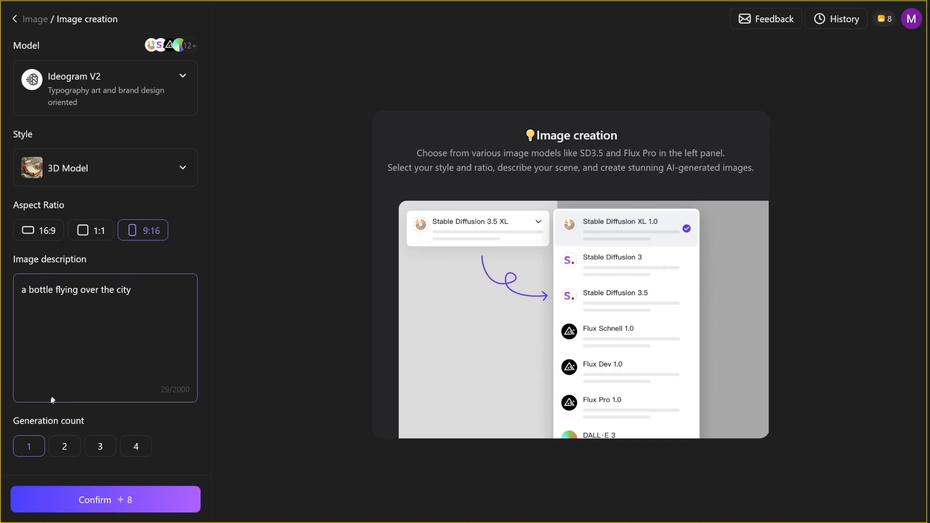
click(64, 445)
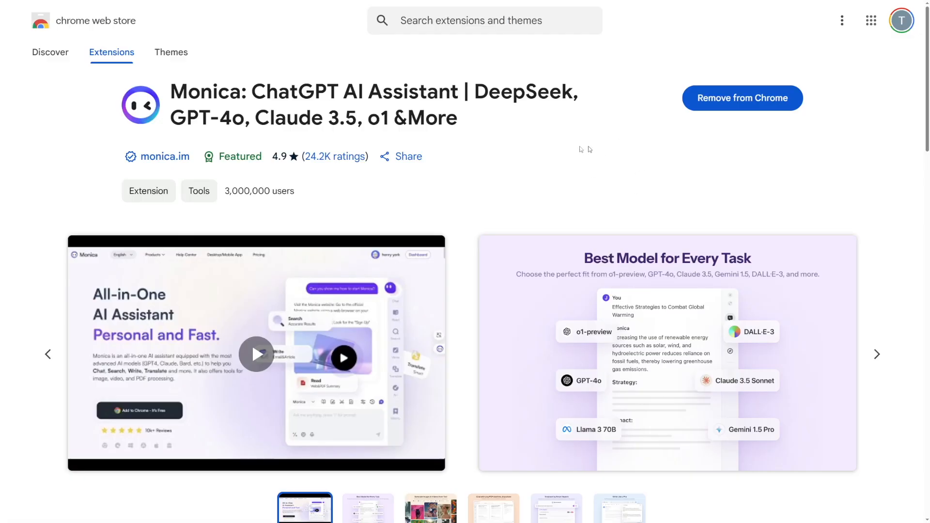
mouse_move(302, 177)
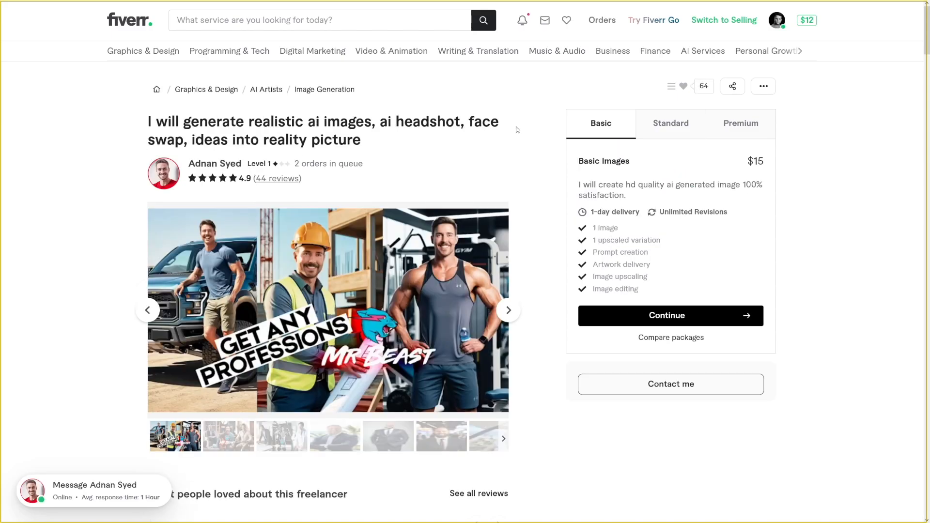
mouse_move(295, 160)
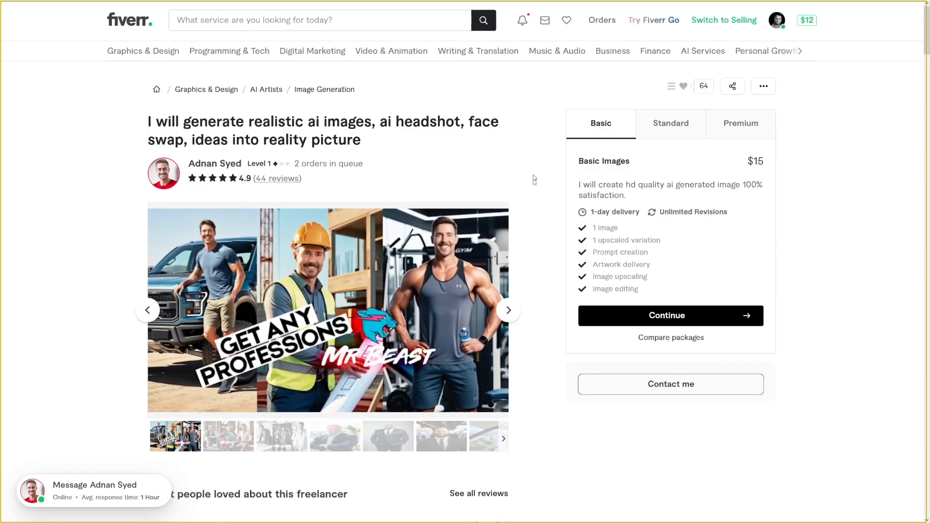
mouse_move(536, 212)
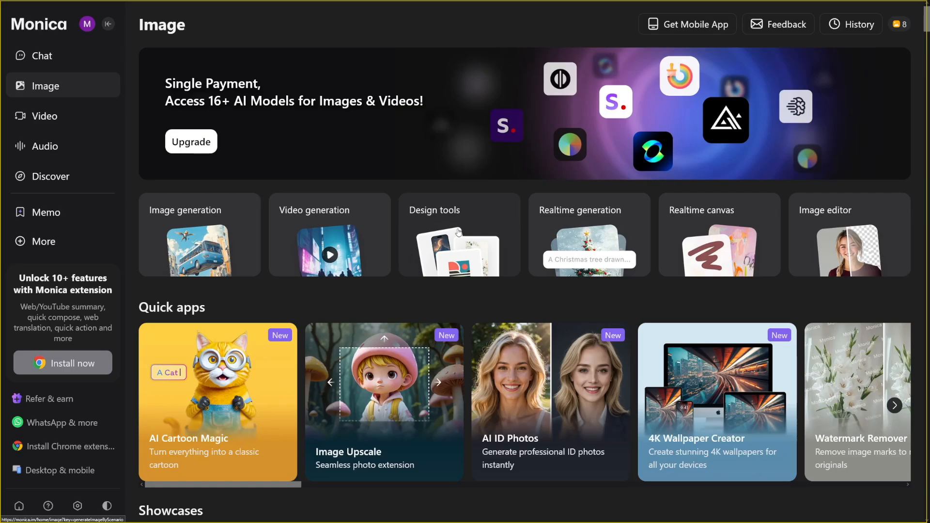
mouse_move(420, 230)
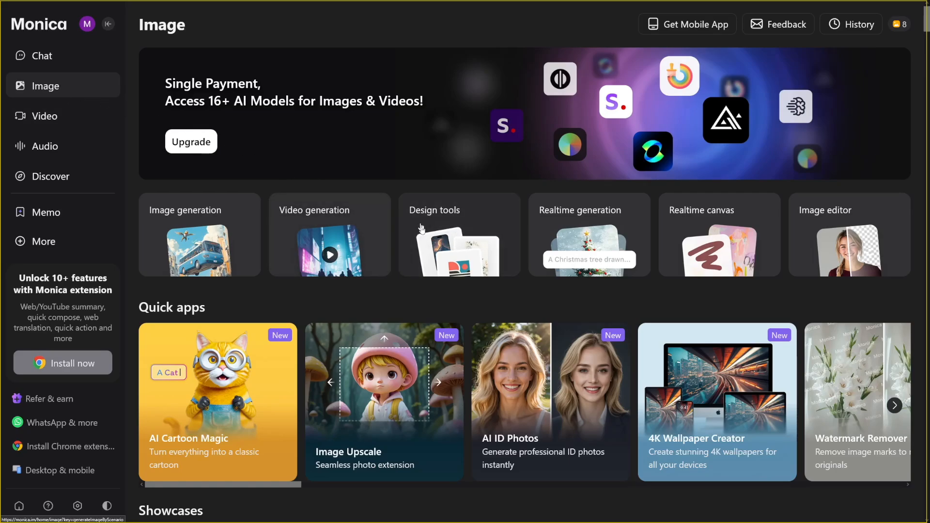
- Open Design tools and pick Sticker from the Asset type list
click(459, 235)
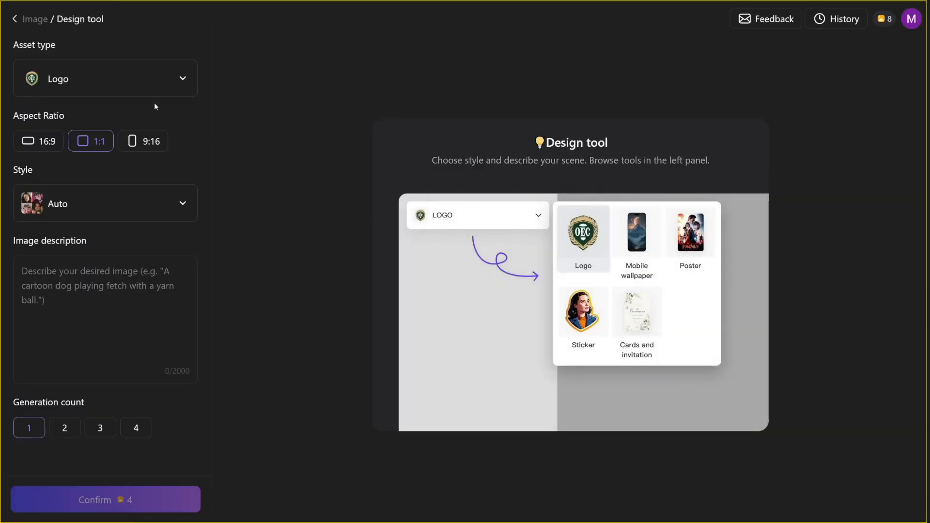
click(105, 78)
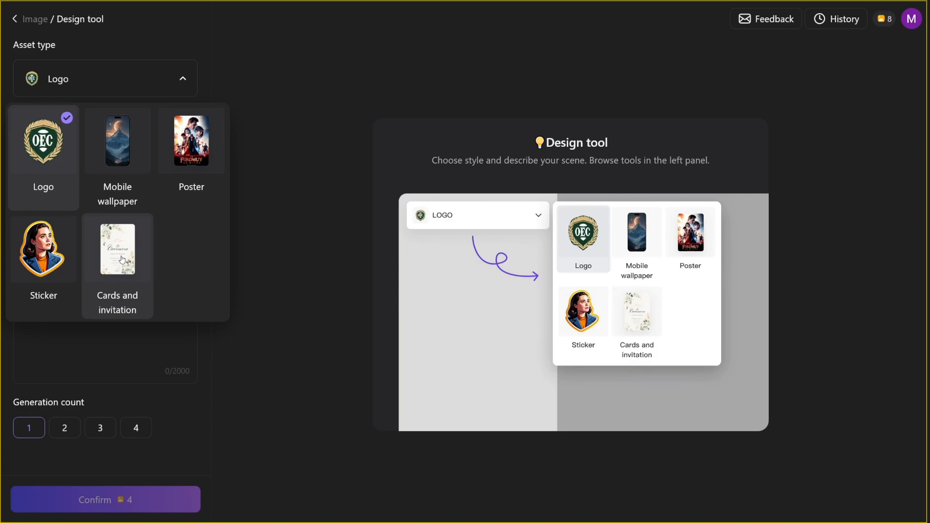
mouse_move(117, 141)
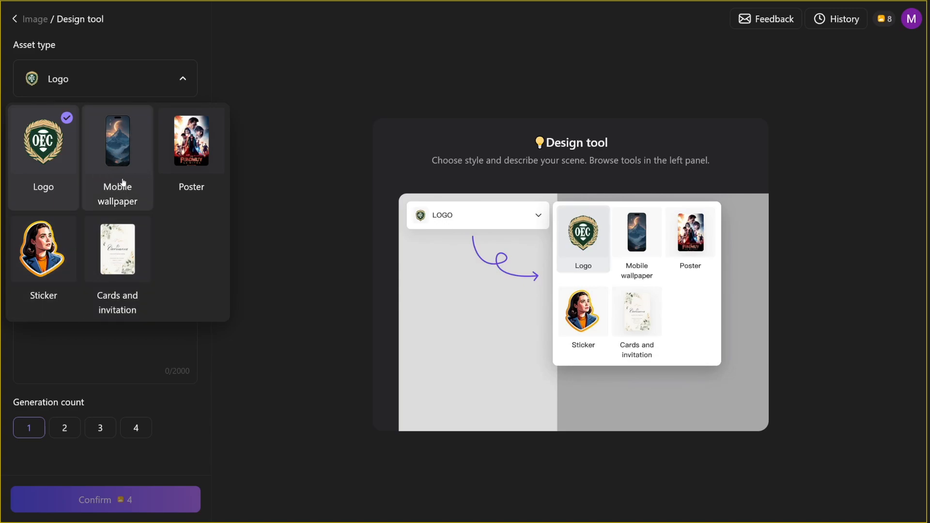
mouse_move(146, 146)
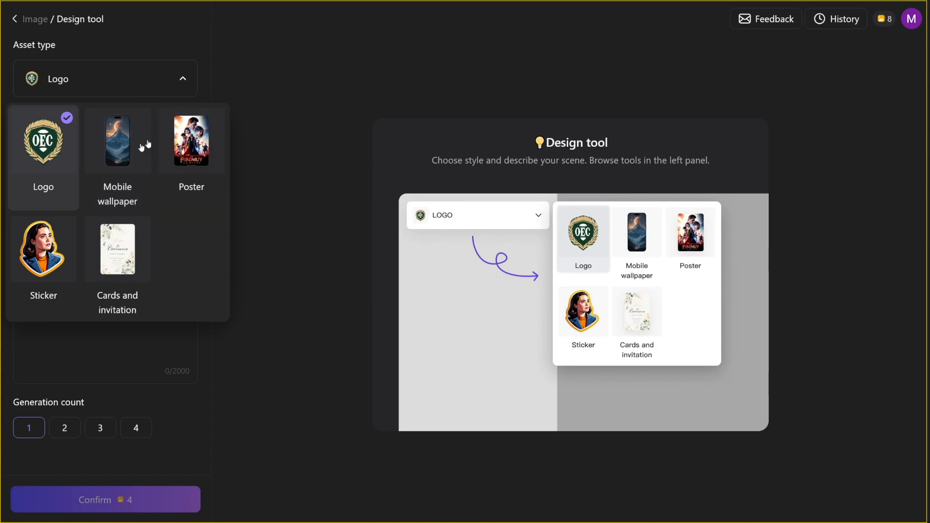
mouse_move(119, 166)
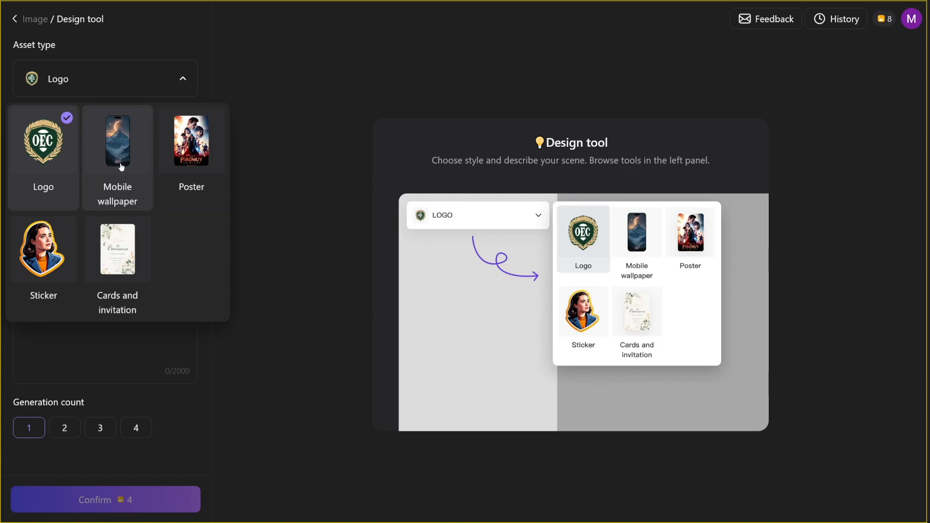
mouse_move(43, 248)
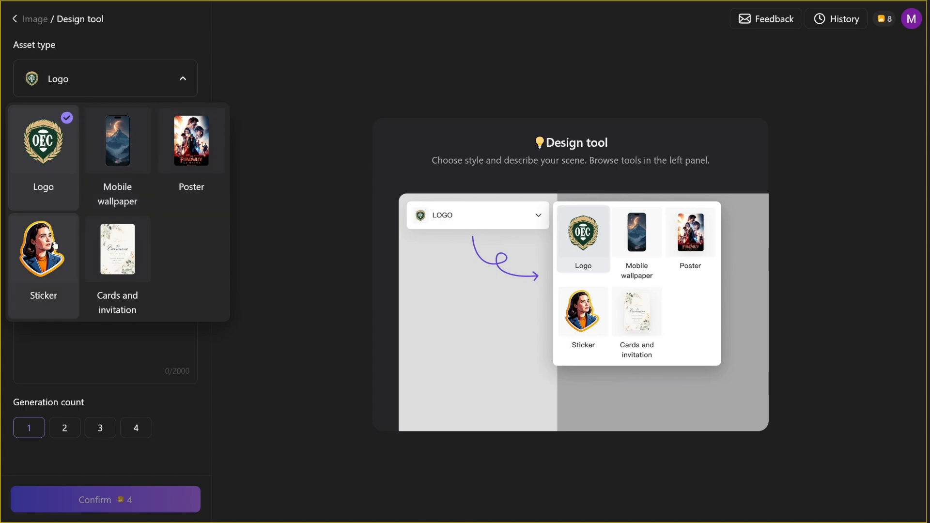
click(43, 246)
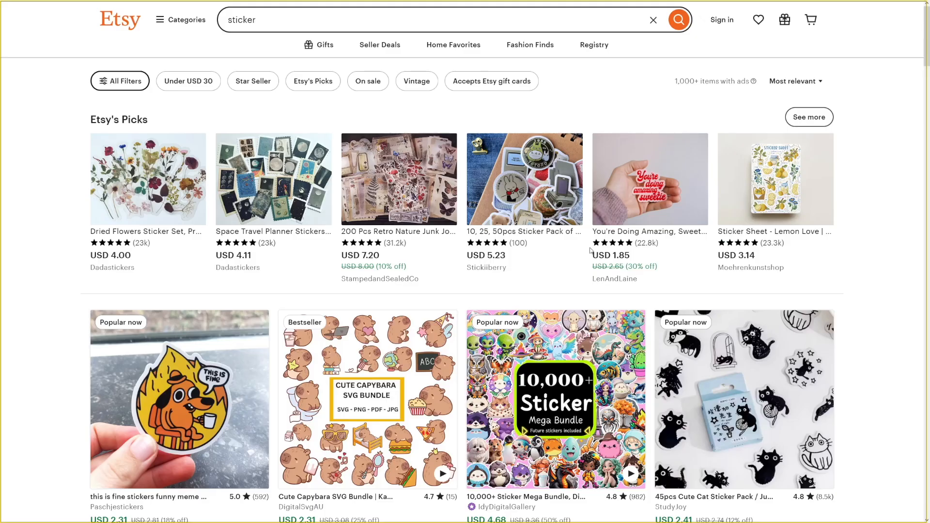
scroll(down, 3)
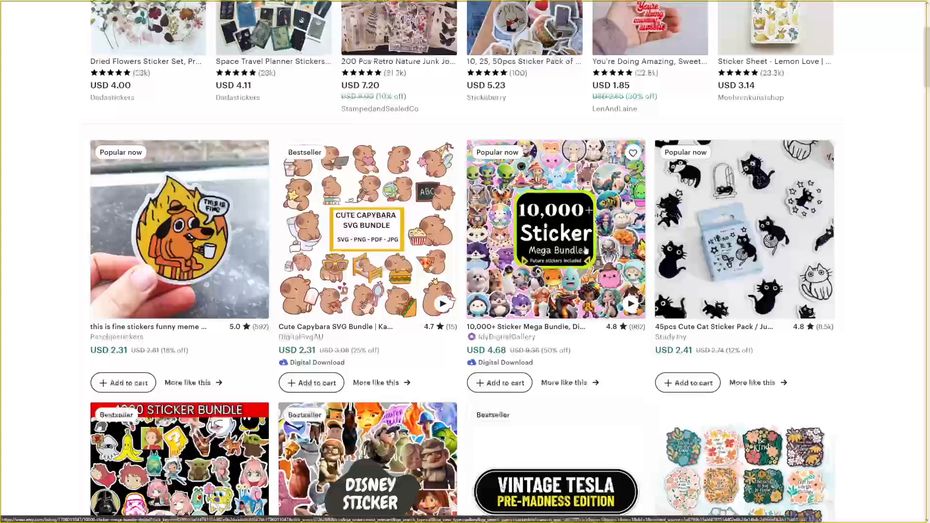